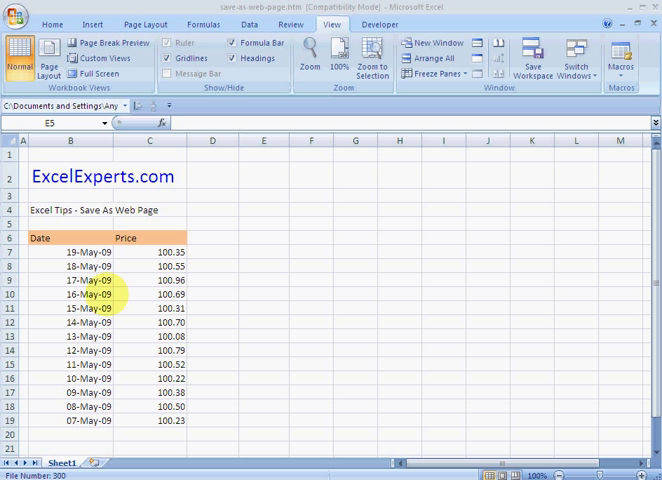
# - Save the price table as a Web Page named save-as-web-page.htm
pyautogui.click(262, 224)
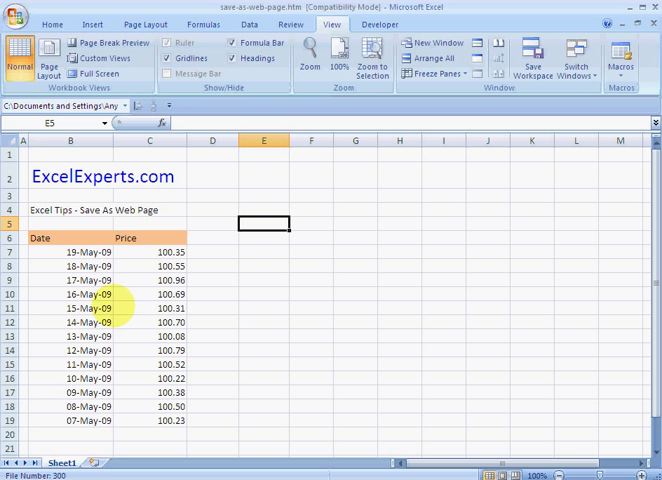
pyautogui.moveTo(22, 10)
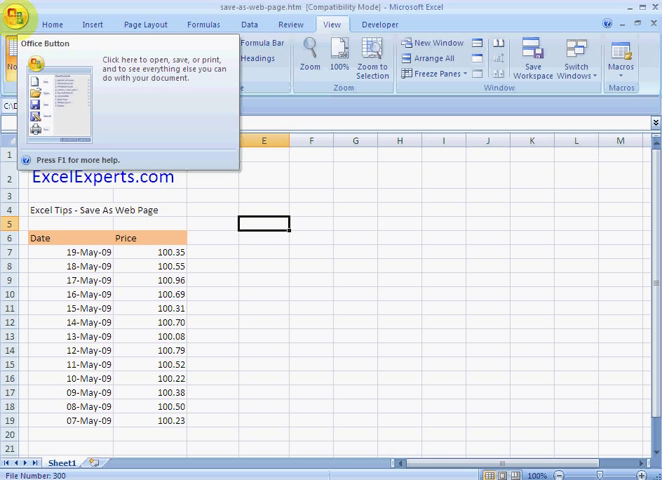
pyautogui.click(25, 18)
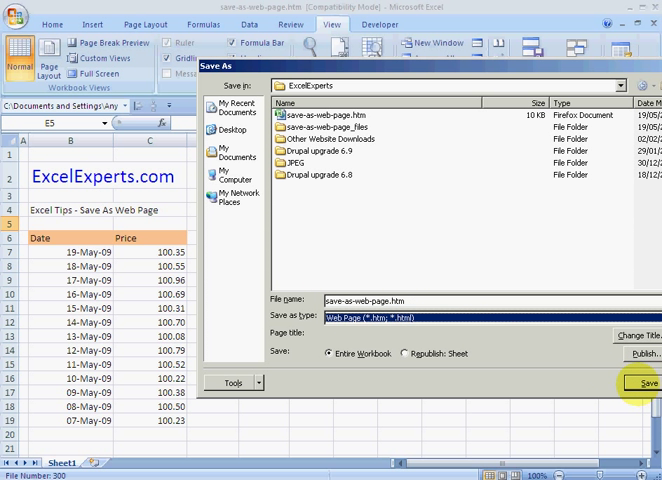
pyautogui.click(635, 384)
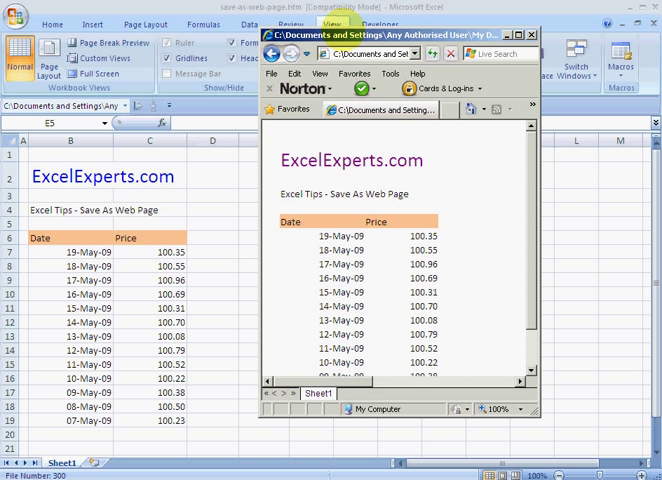
pyautogui.moveTo(505, 35)
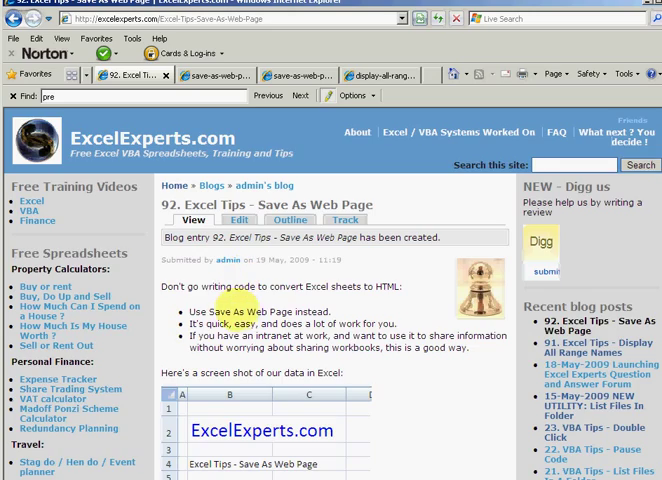
# - Scroll through the ExcelExperts blog post, then select a cell back in the Excel price table
pyautogui.scroll(-3)
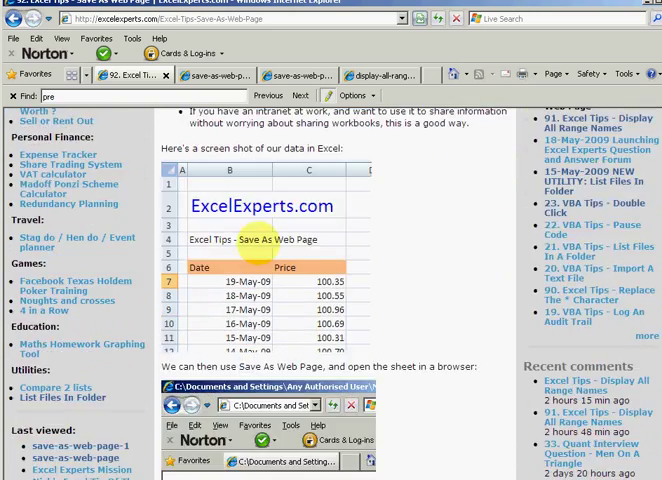
pyautogui.scroll(3)
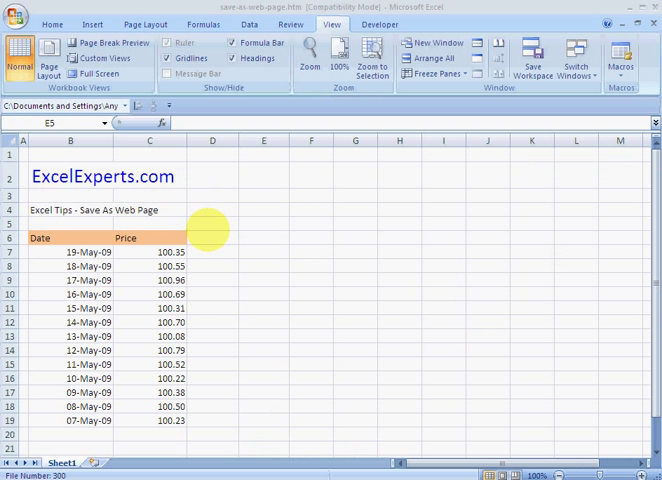
pyautogui.click(211, 297)
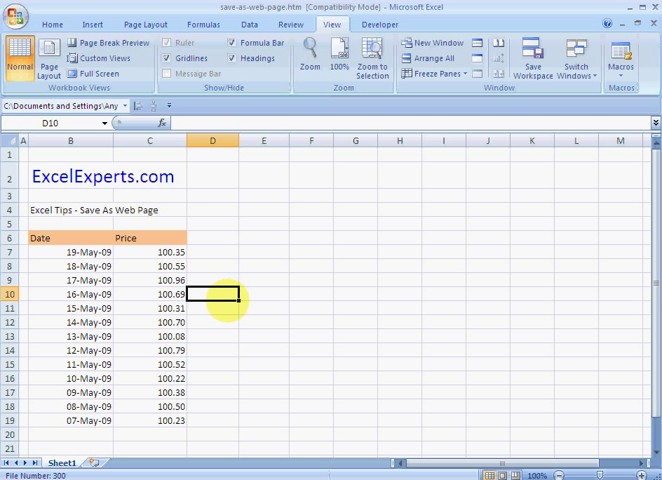